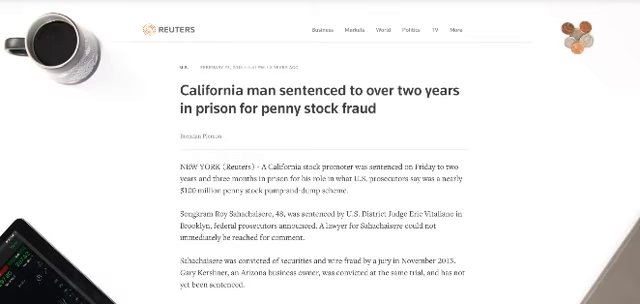
scroll(down, 3)
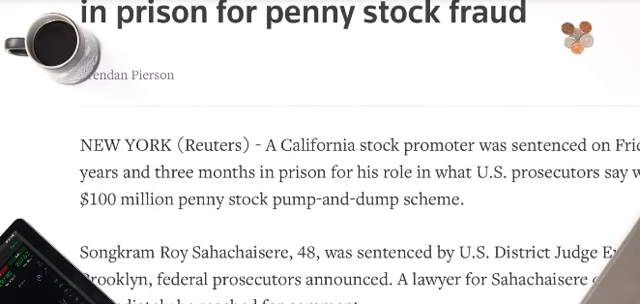